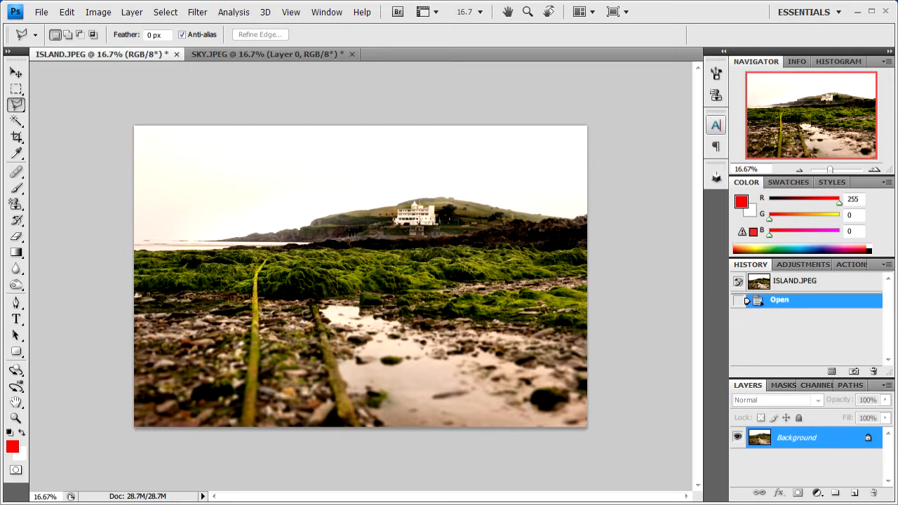
mouse_move(182, 195)
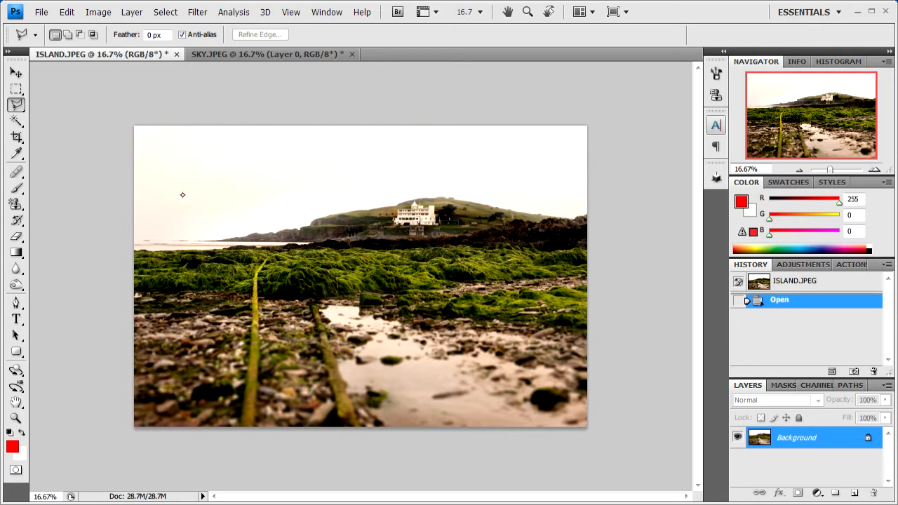
mouse_move(326, 180)
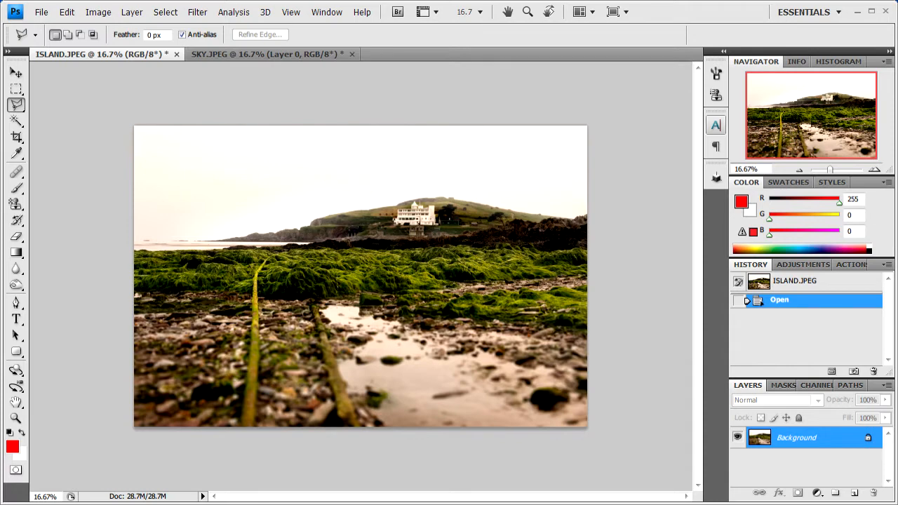
mouse_move(680, 342)
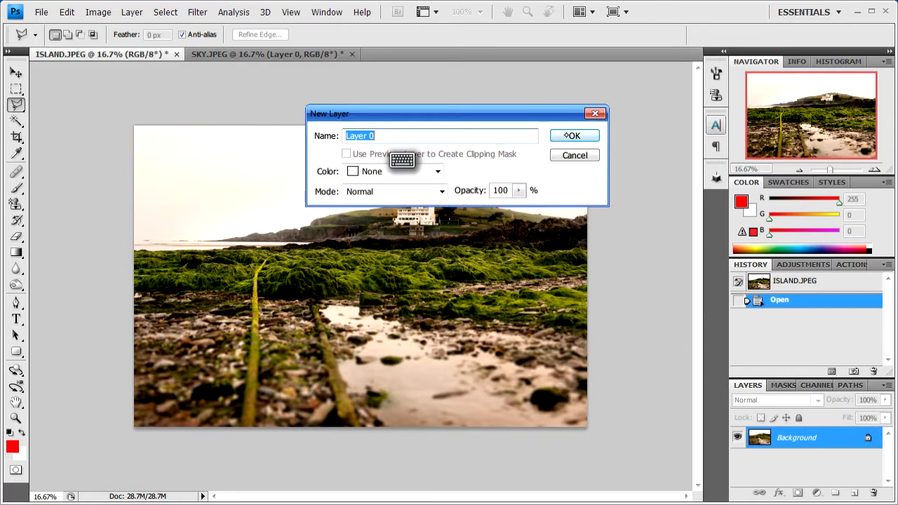
- Convert the locked Background layer into a regular layer named Layer 0
left_click(573, 135)
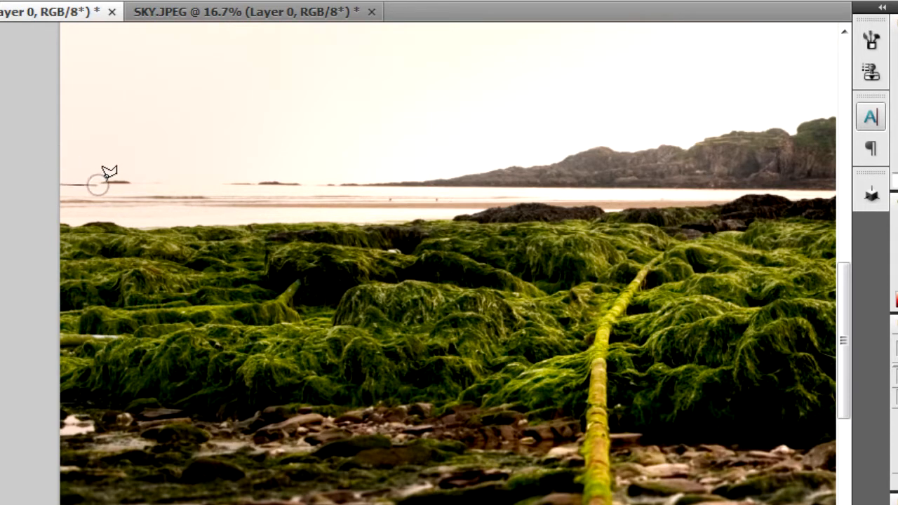
mouse_move(138, 173)
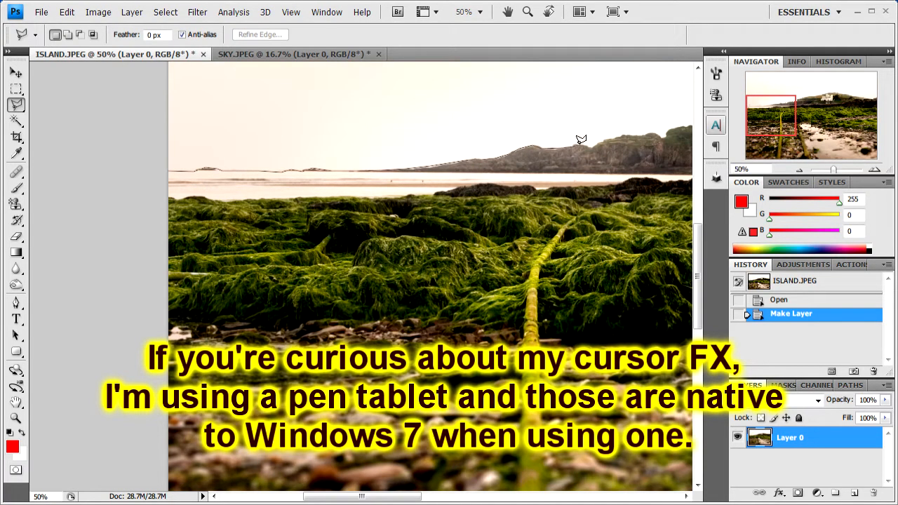
mouse_move(614, 133)
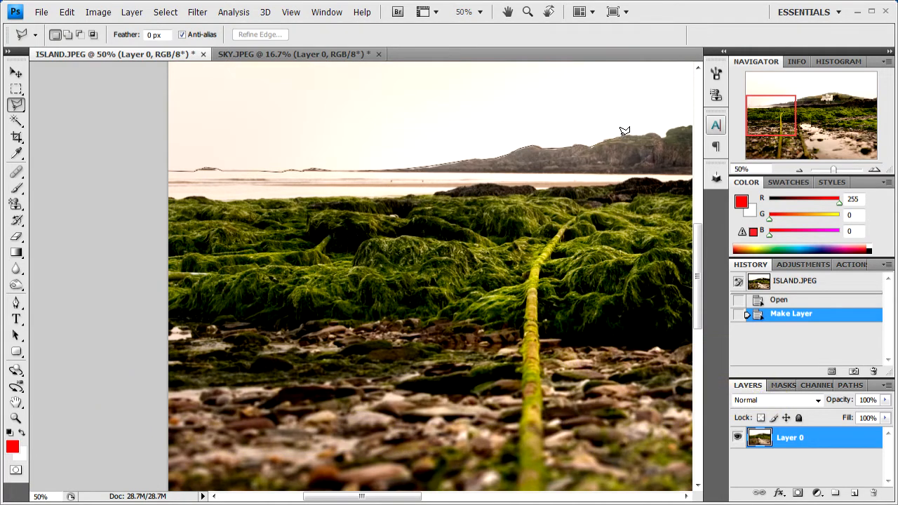
mouse_move(628, 127)
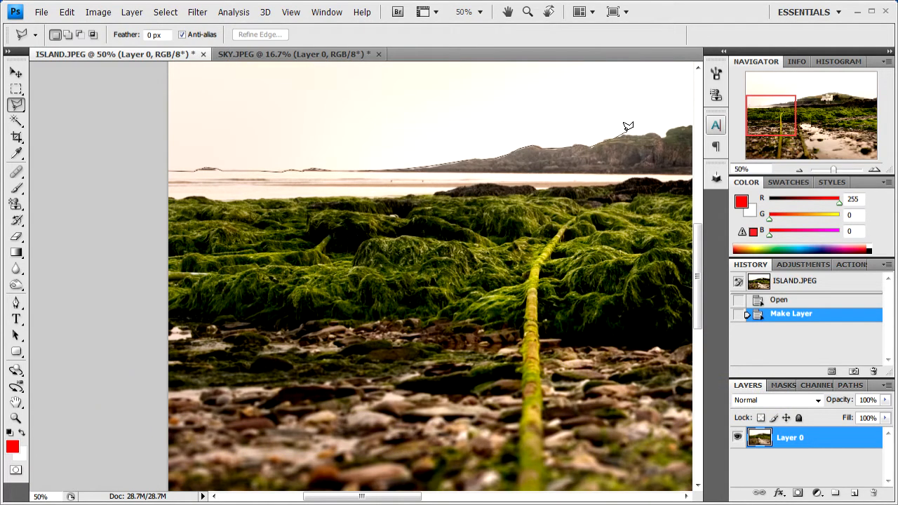
mouse_move(625, 124)
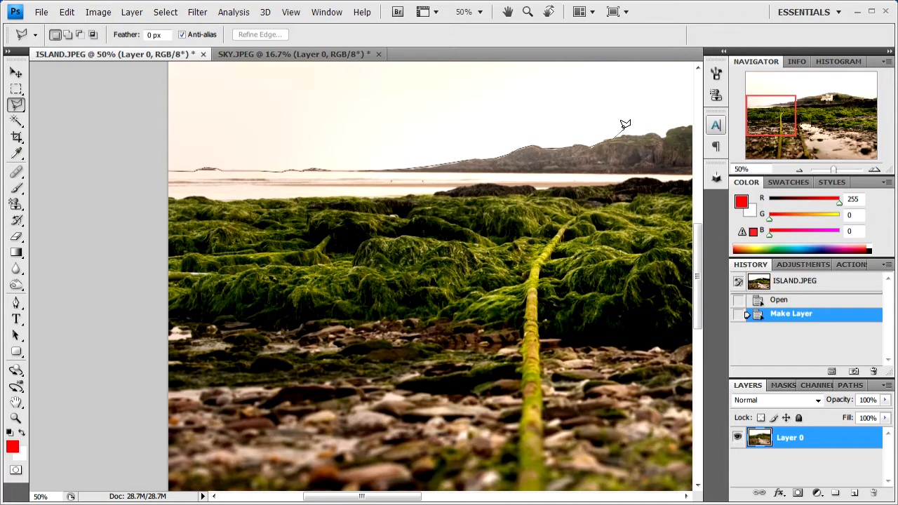
mouse_move(628, 136)
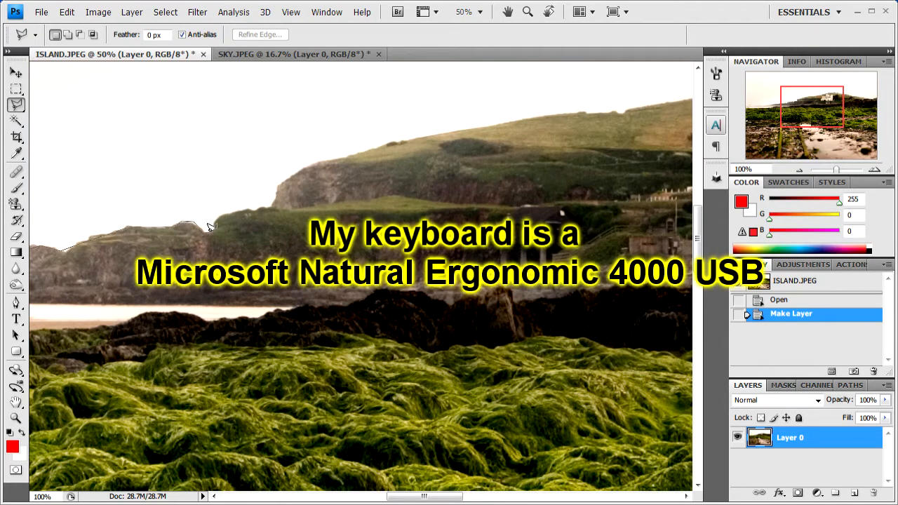
mouse_move(223, 210)
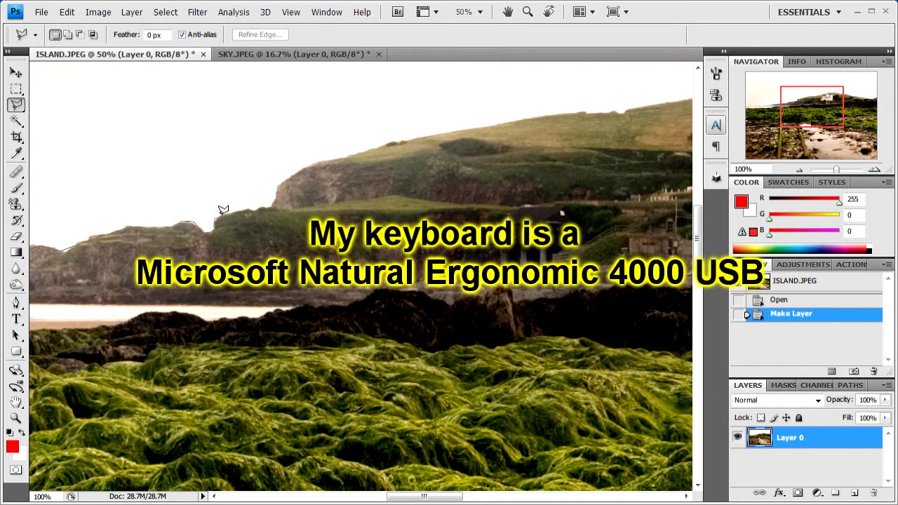
mouse_move(241, 205)
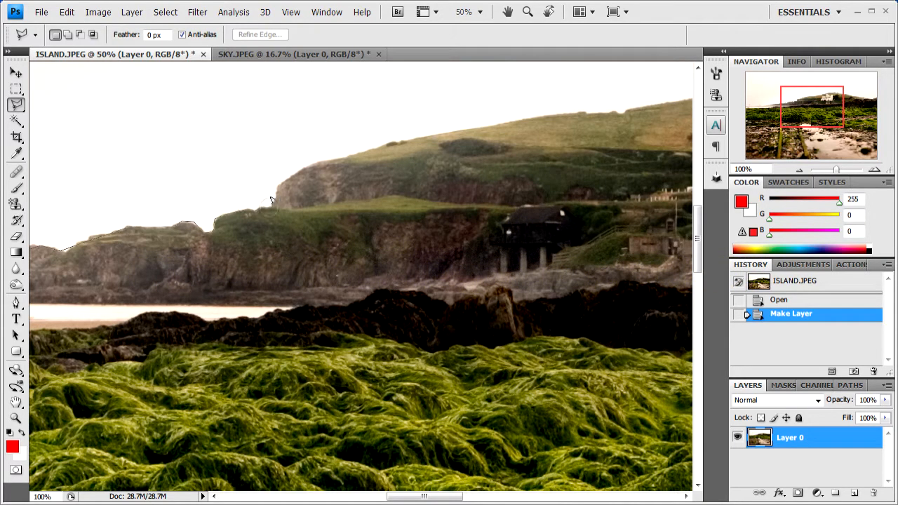
mouse_move(342, 152)
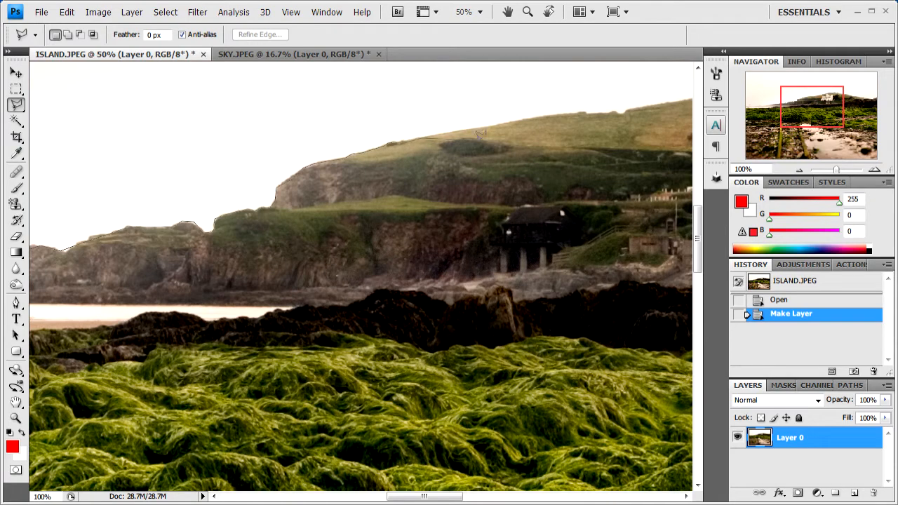
- Extend the Polygonal Lasso path around the top of the sky and close it at the start point
left_click(572, 107)
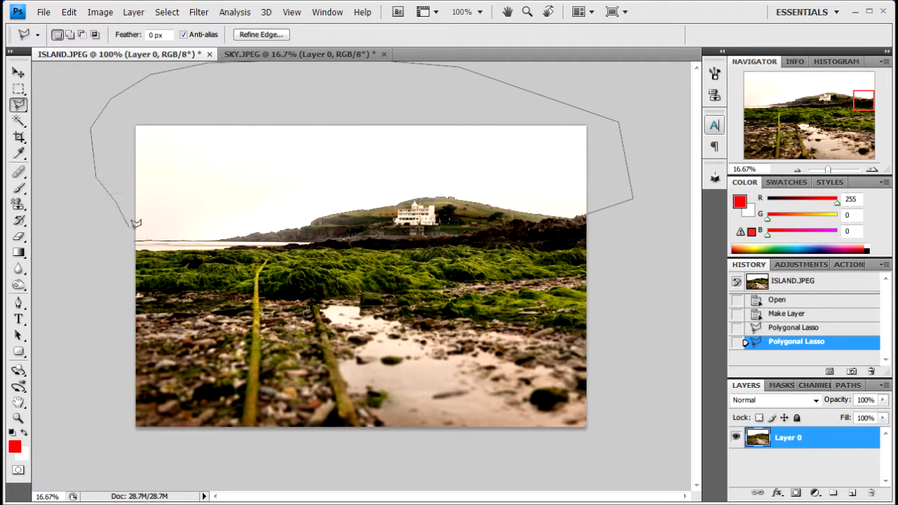
mouse_move(139, 237)
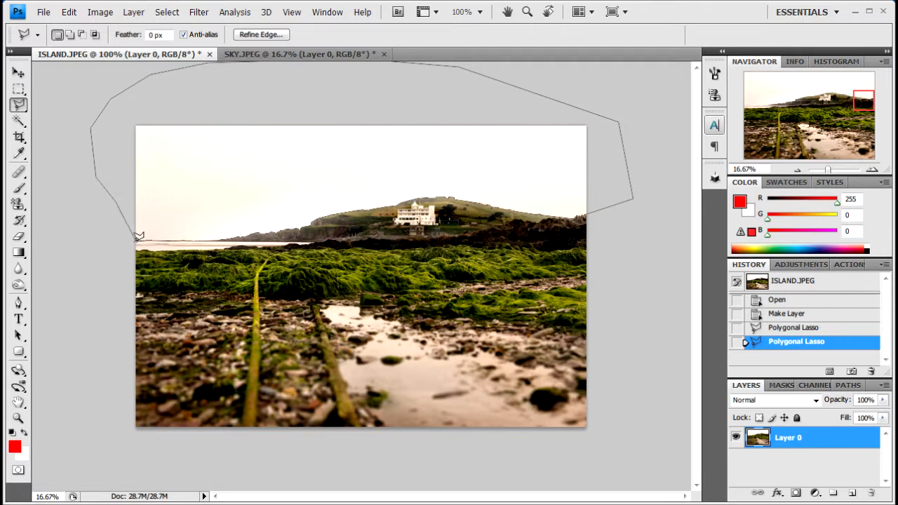
left_click(139, 237)
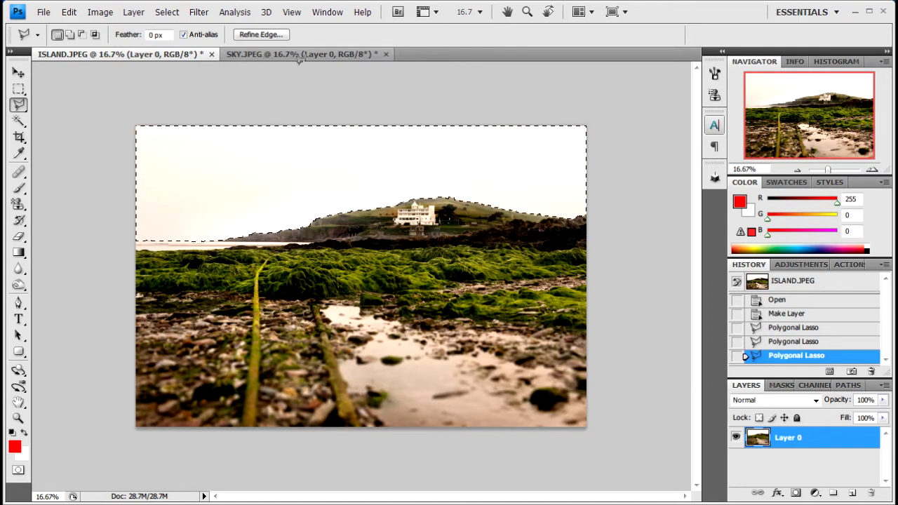
- Select all of SKY.JPEG, copy it, and switch back to ISLAND.JPEG
left_click(302, 54)
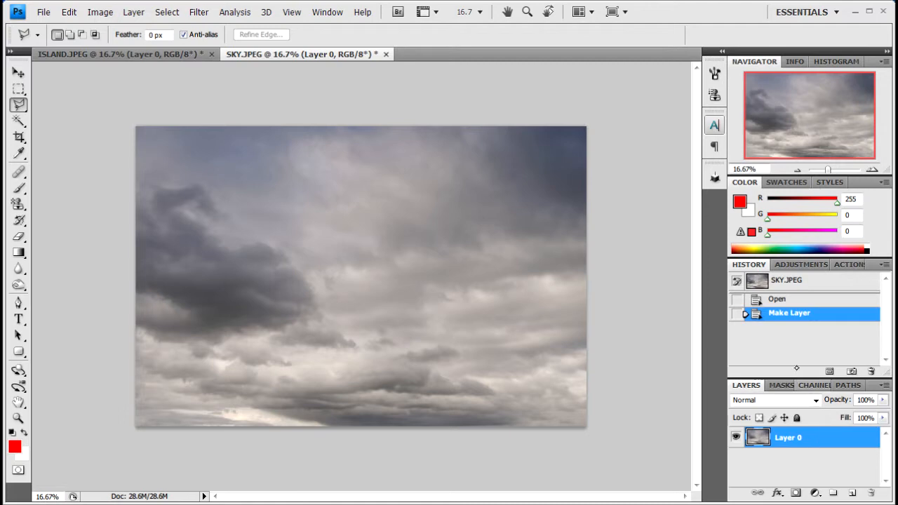
mouse_move(173, 155)
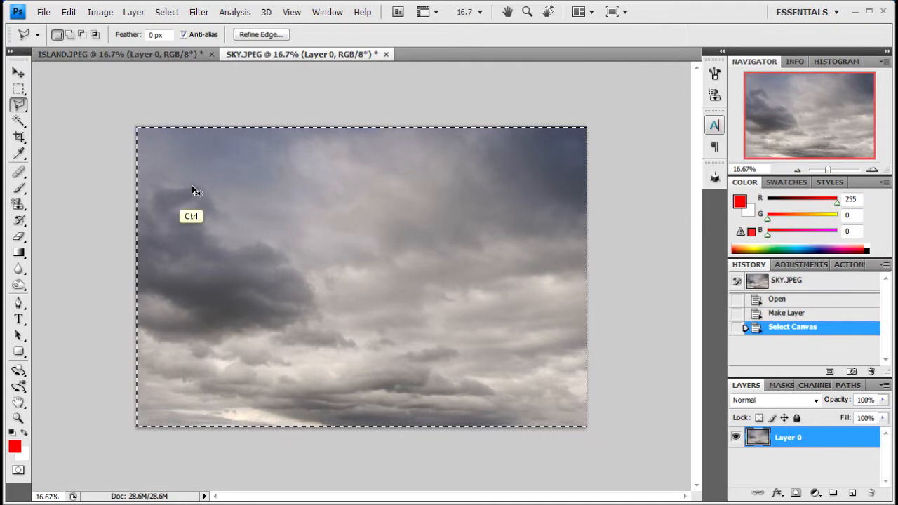
mouse_move(178, 85)
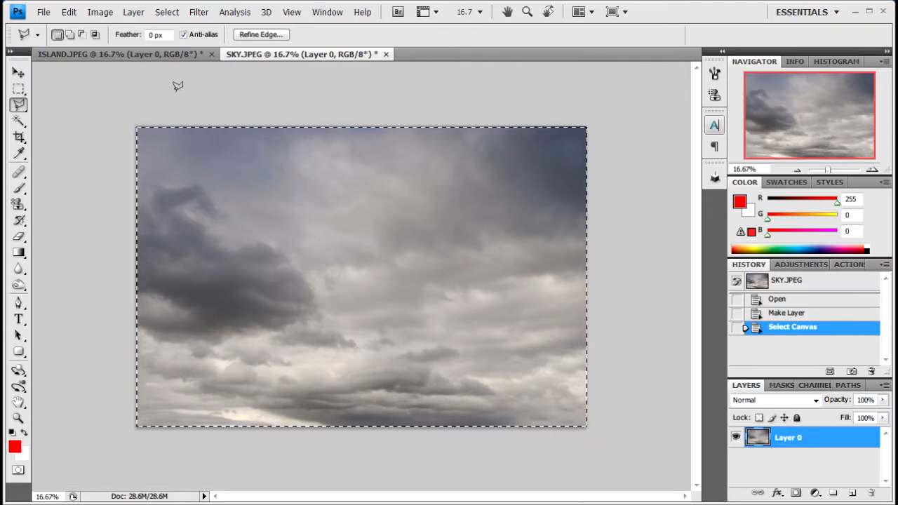
left_click(119, 54)
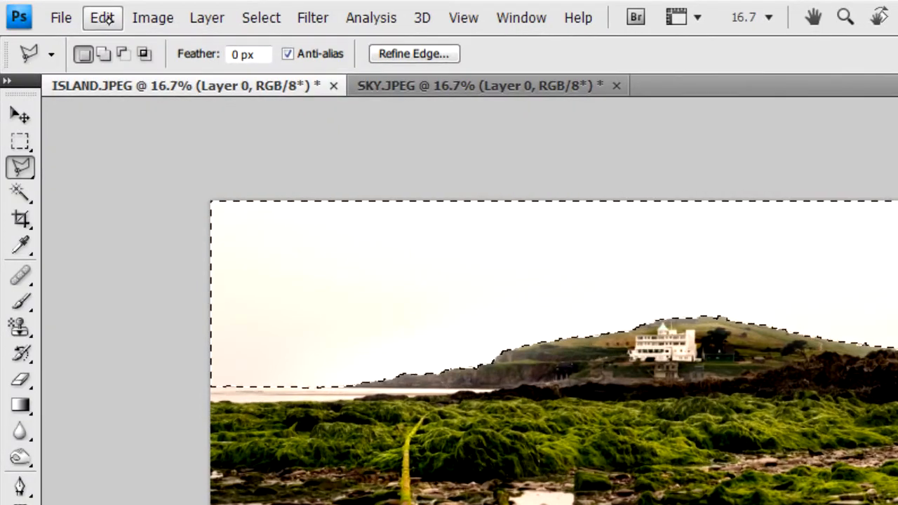
- Use Edit > Paste Into to put the clouds inside the sky selection as masked Layer 1
left_click(102, 17)
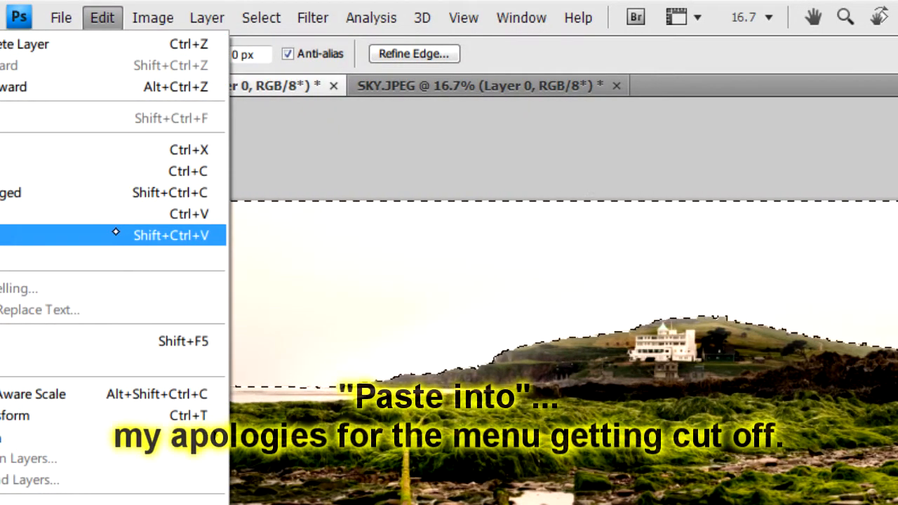
left_click(171, 235)
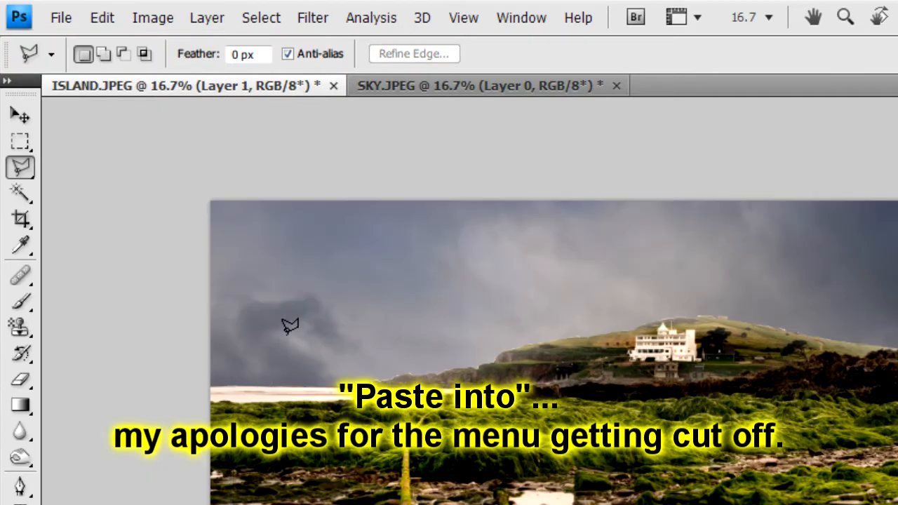
mouse_move(799, 350)
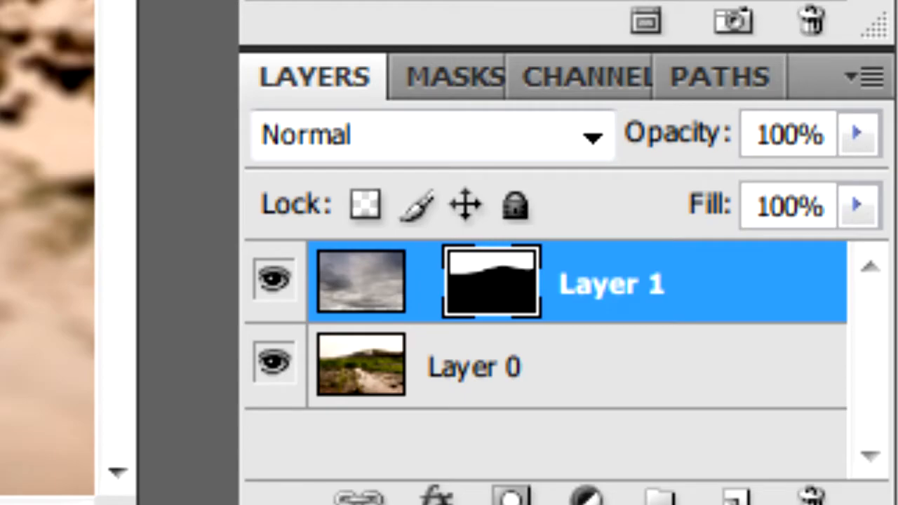
- Feather the skyline selection with a 2-pixel radius
left_click(214, 11)
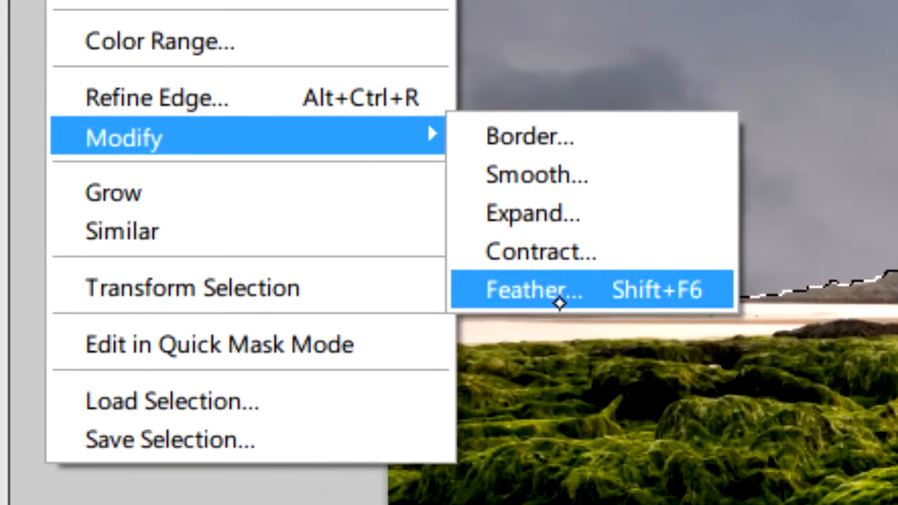
left_click(533, 289)
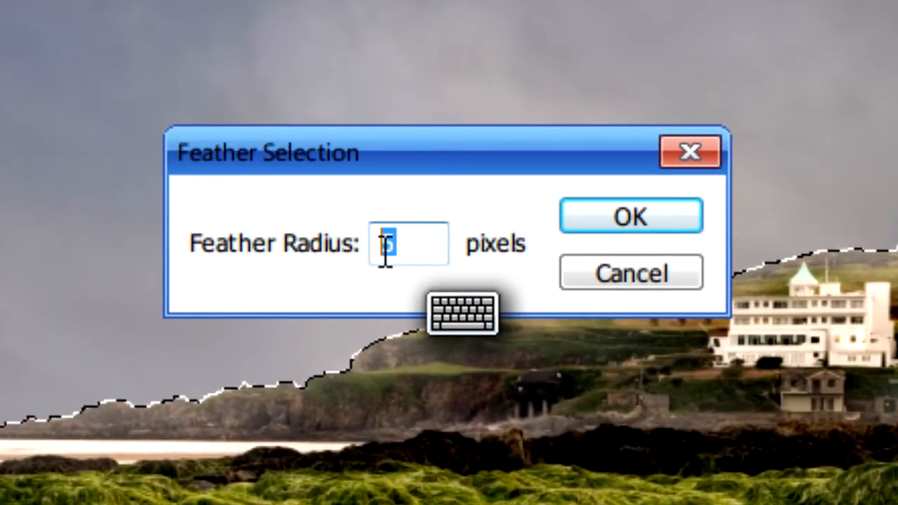
type("5")
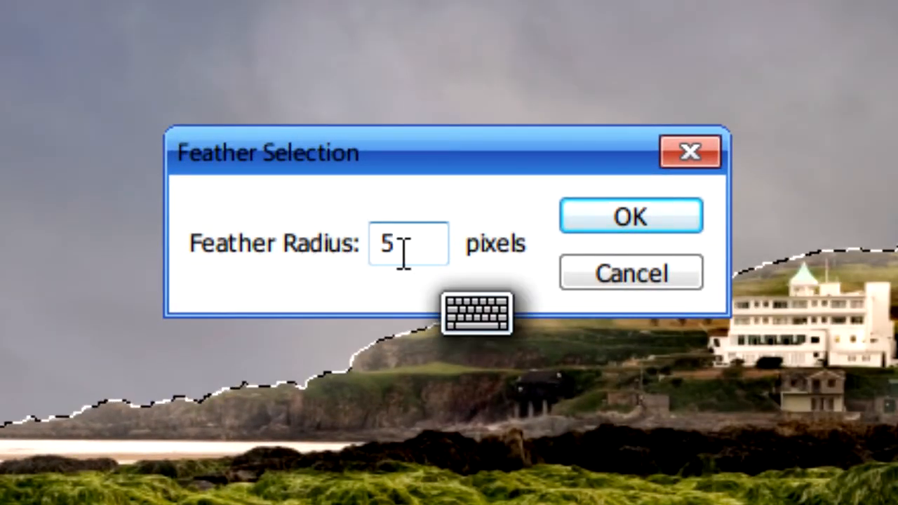
type("2")
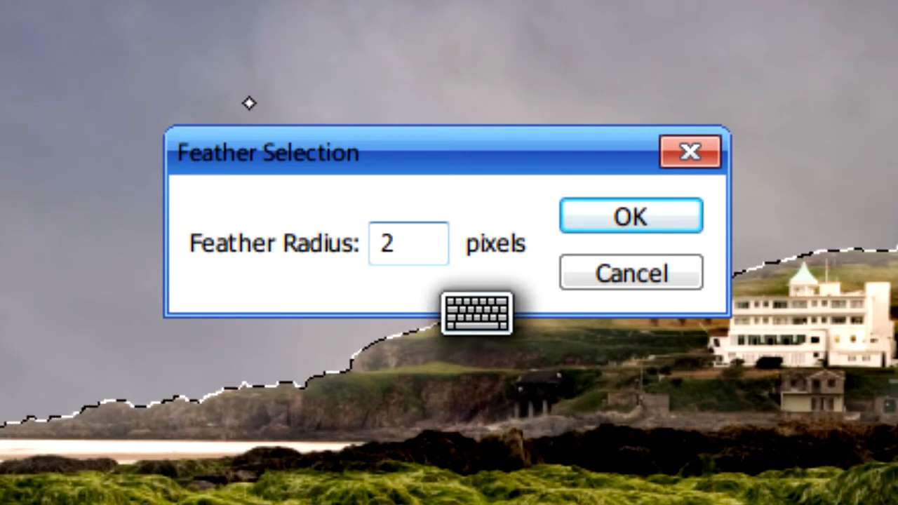
left_click(630, 215)
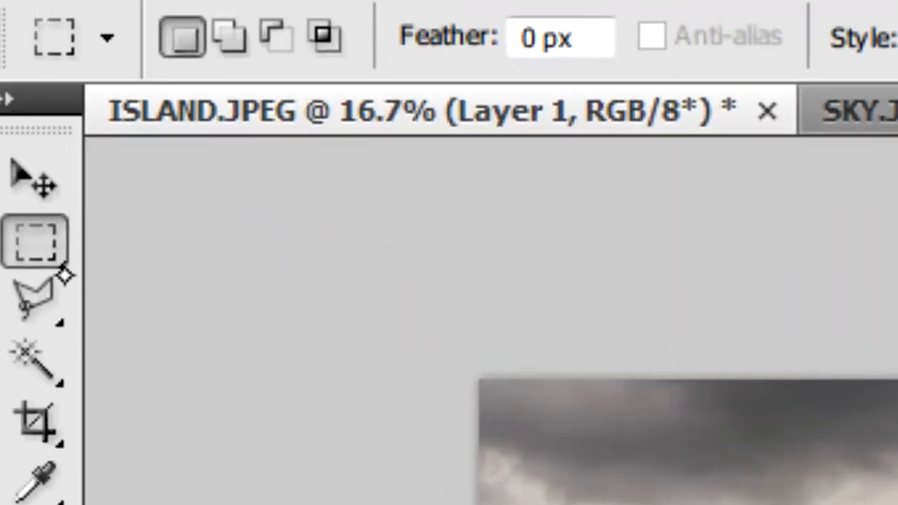
- Switch to the Rectangular Marquee Tool and feather the lower-photo selection by 250 pixels
left_click(35, 242)
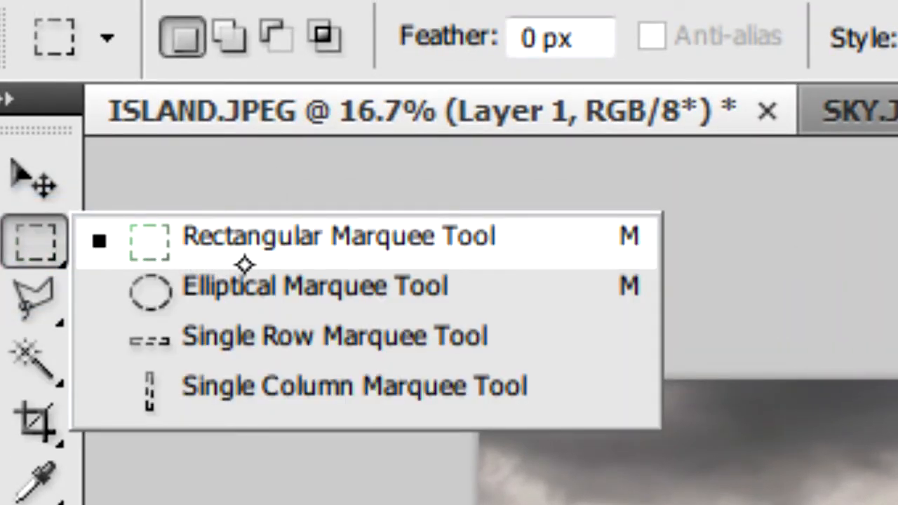
left_click(165, 12)
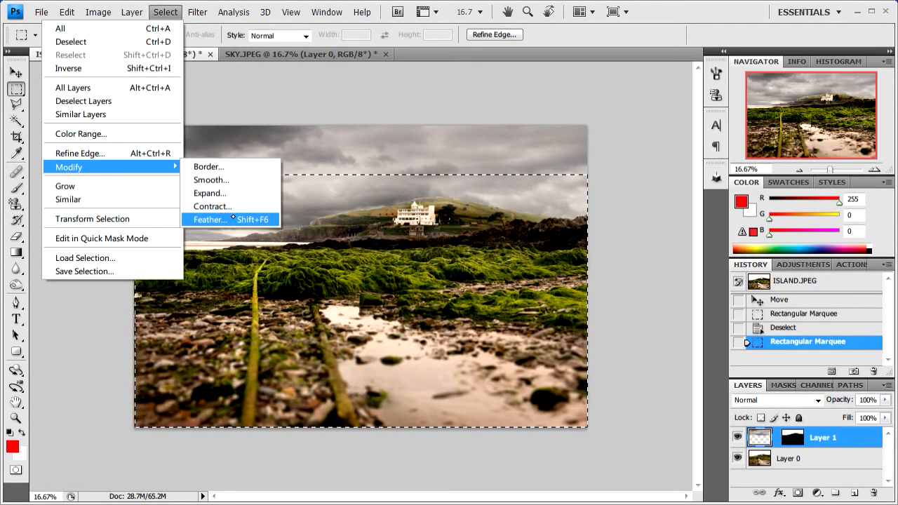
left_click(209, 219)
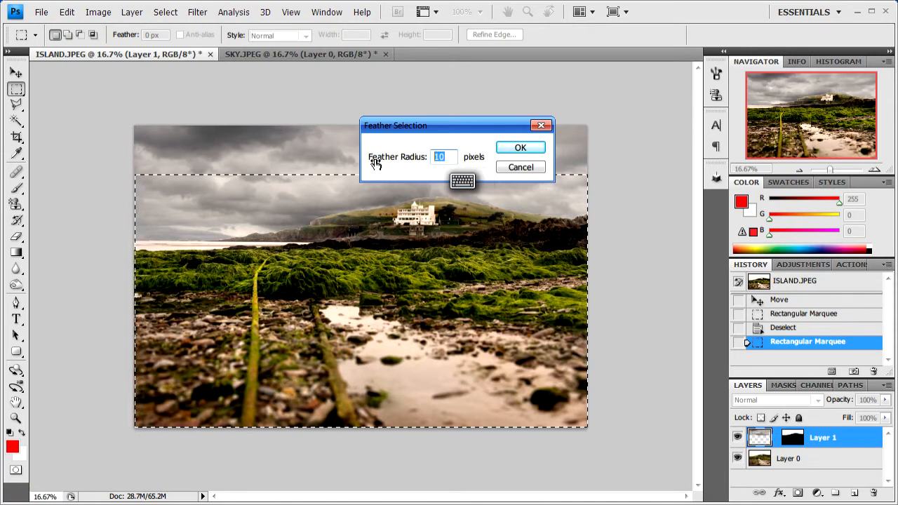
type("250")
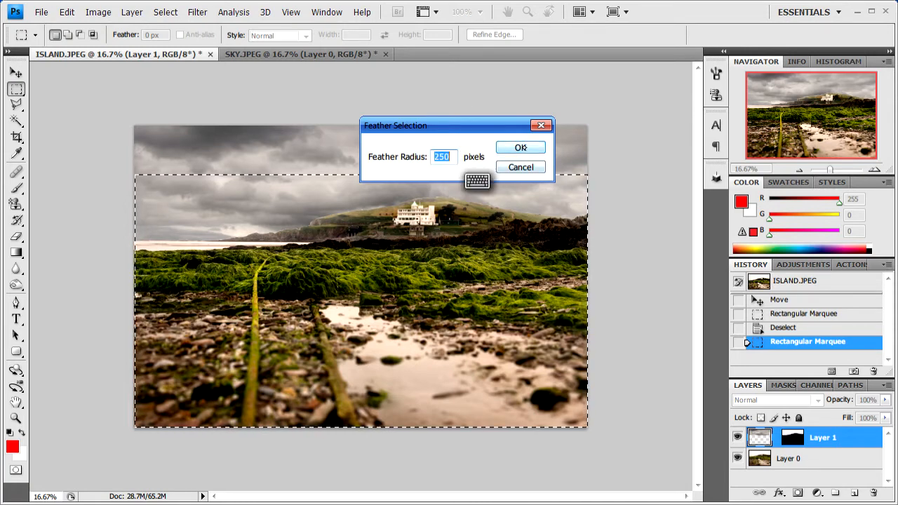
left_click(520, 147)
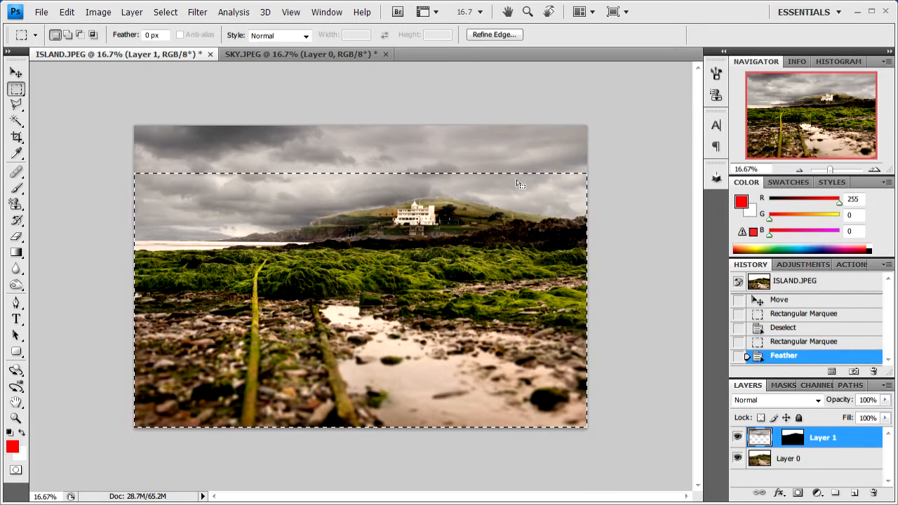
mouse_move(168, 142)
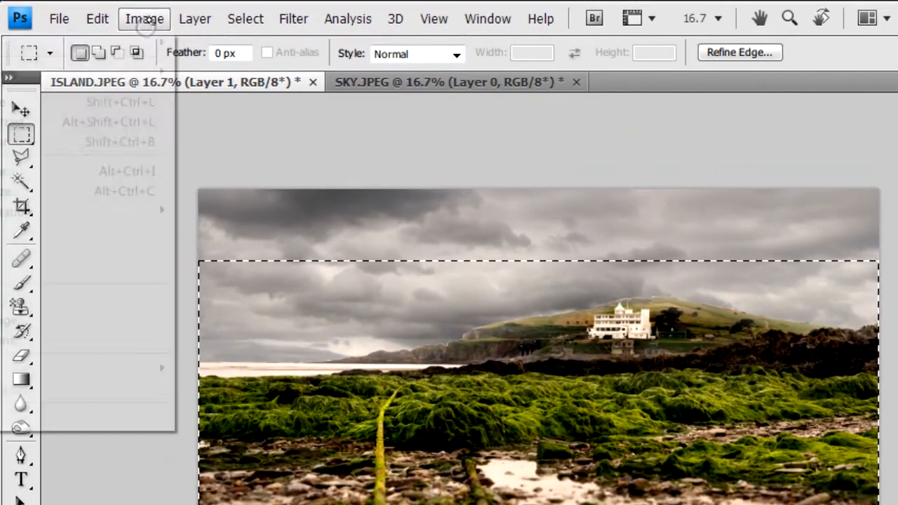
- Apply Levels with midtones 1.74 and highlights 209 to the lower area, then deselect
left_click(144, 18)
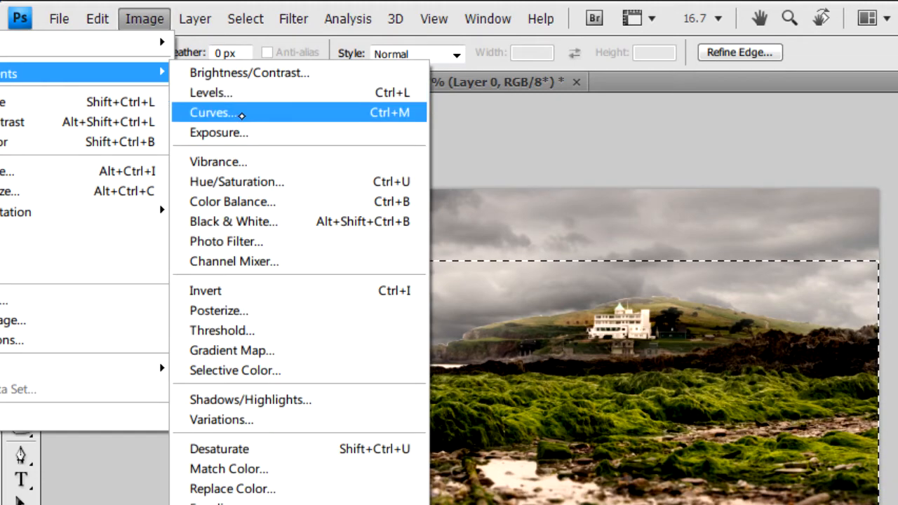
left_click(211, 92)
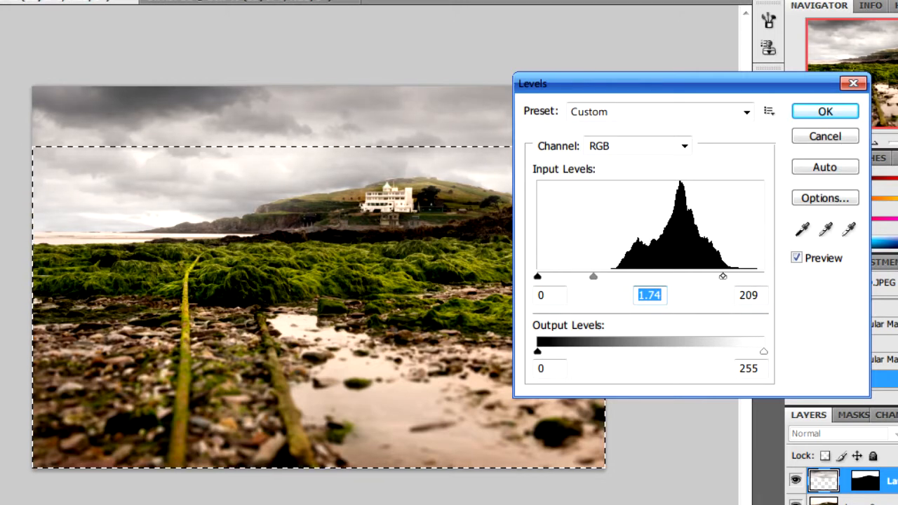
left_click(748, 295)
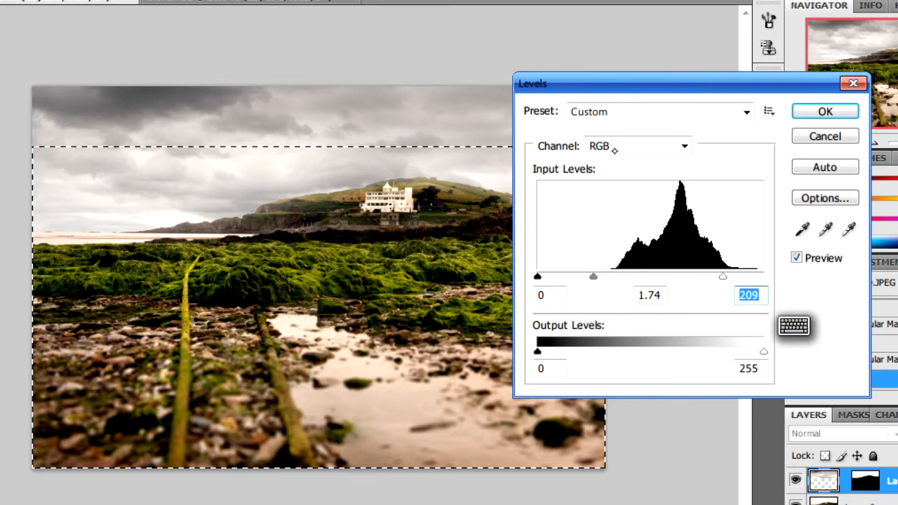
left_click(824, 111)
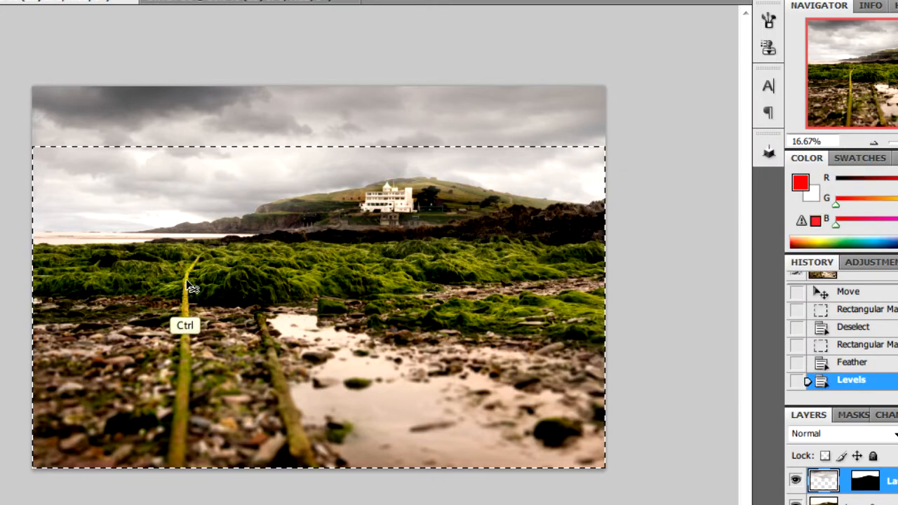
key("ctrl+d")
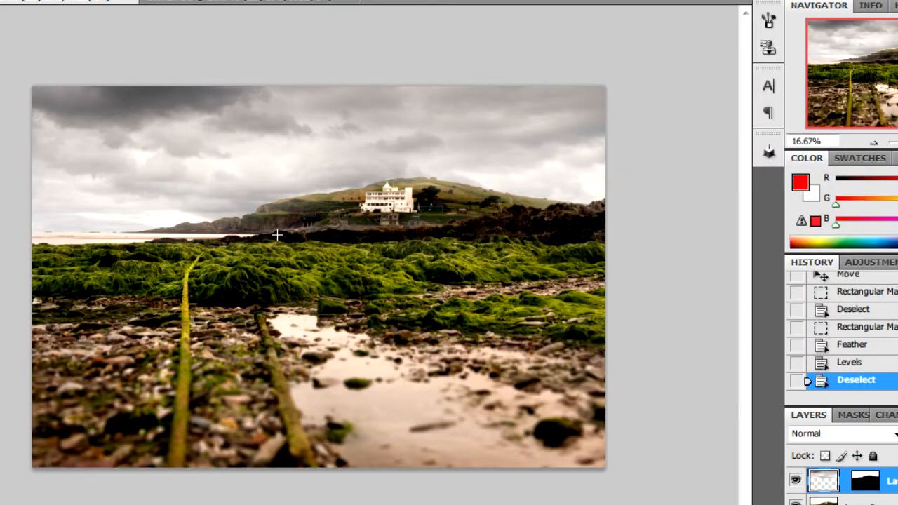
mouse_move(206, 270)
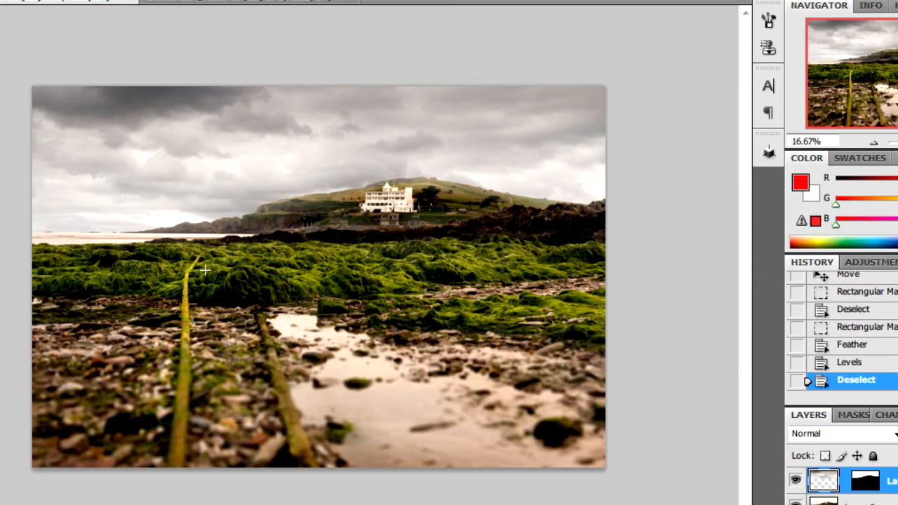
- Zoom in and desaturate the pinkish sea along the horizon with the Sponge Tool
key("ctrl+plus")
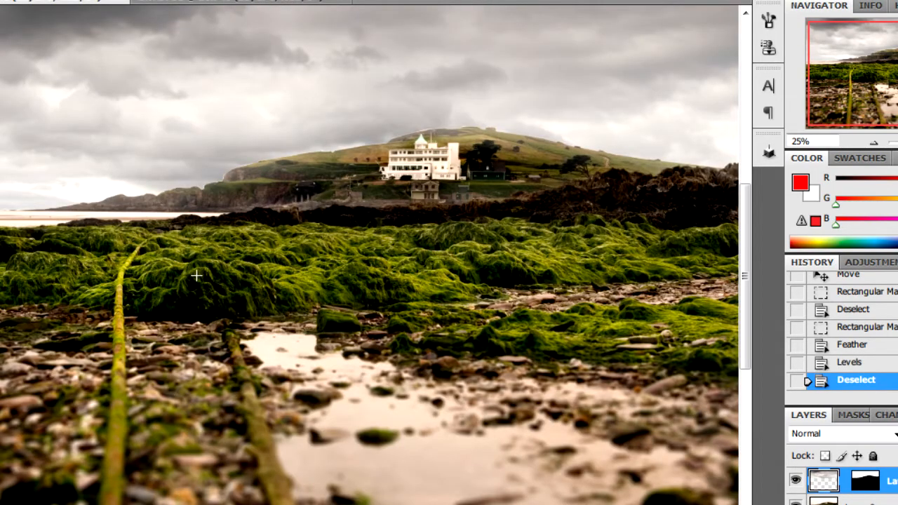
mouse_move(251, 254)
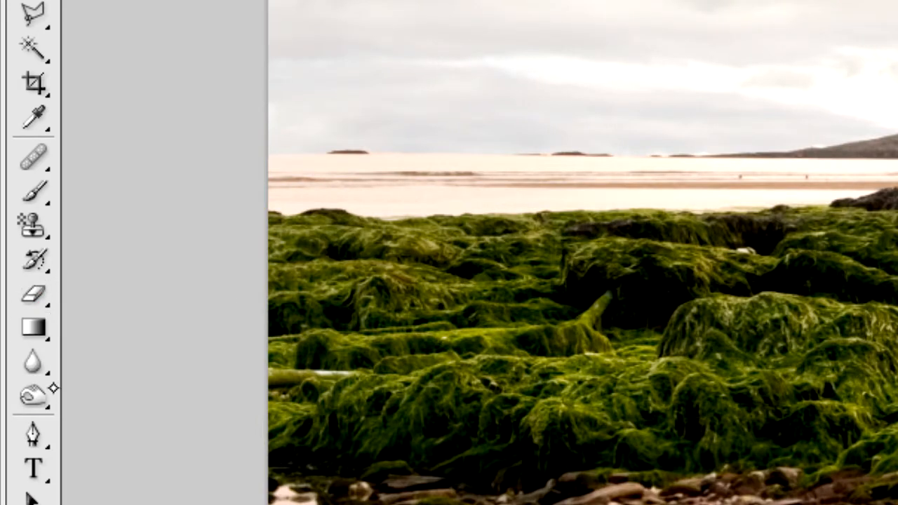
left_click(33, 395)
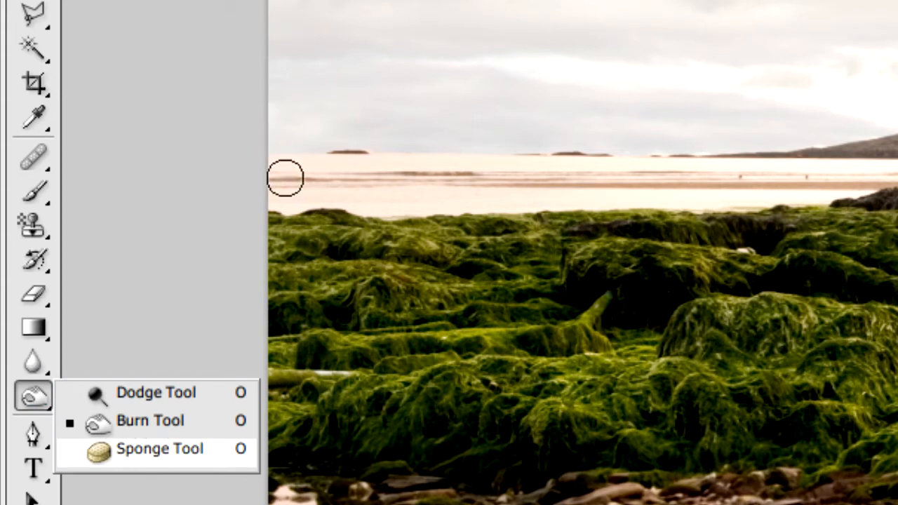
left_click(159, 449)
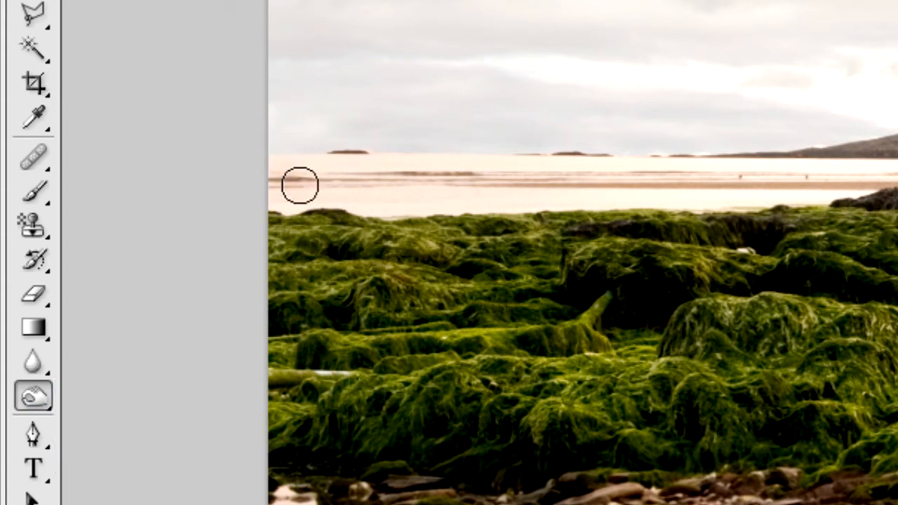
left_click_drag(300, 184, 396, 176)
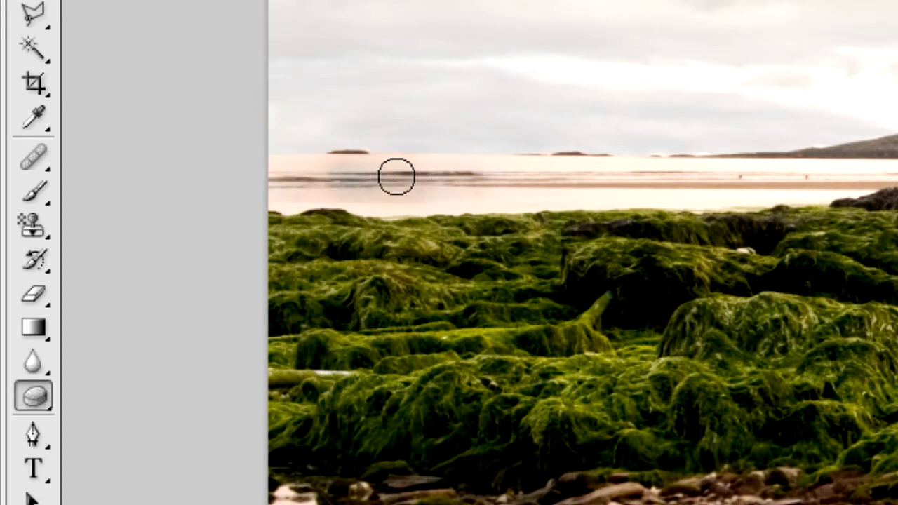
mouse_move(300, 171)
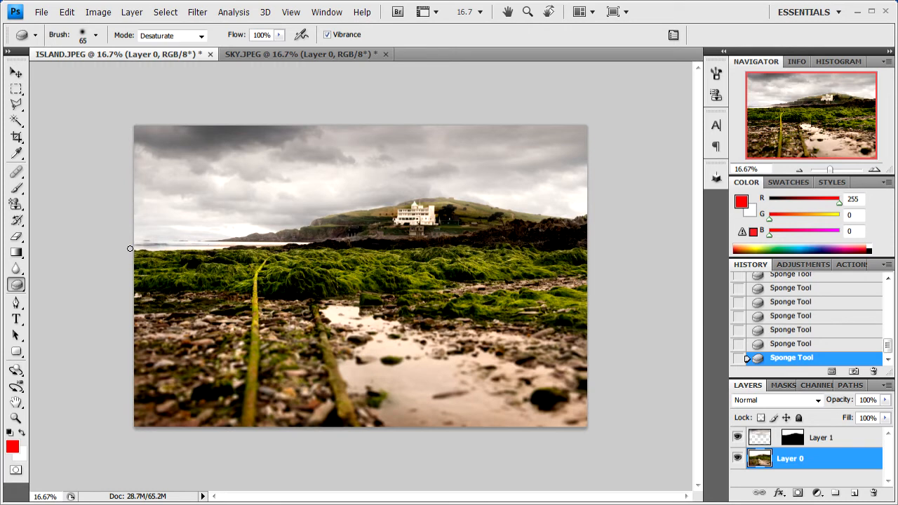
mouse_move(187, 396)
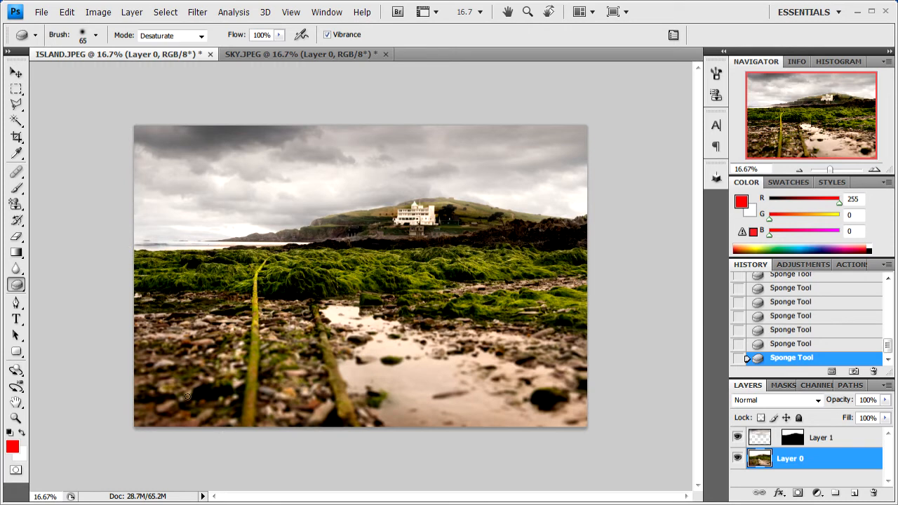